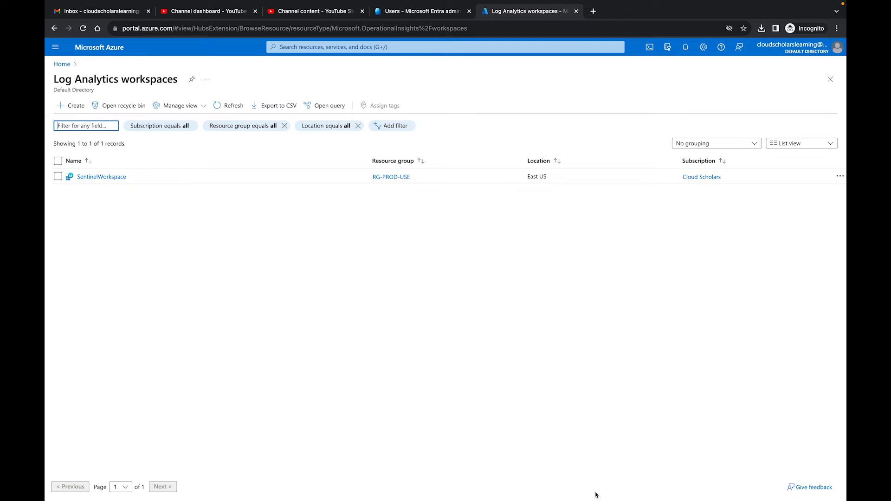
pyautogui.moveTo(223, 260)
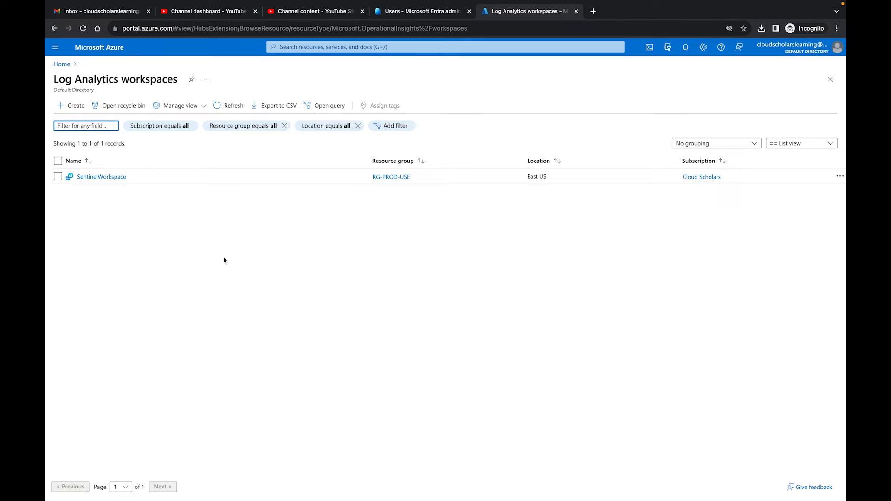
pyautogui.moveTo(101, 177)
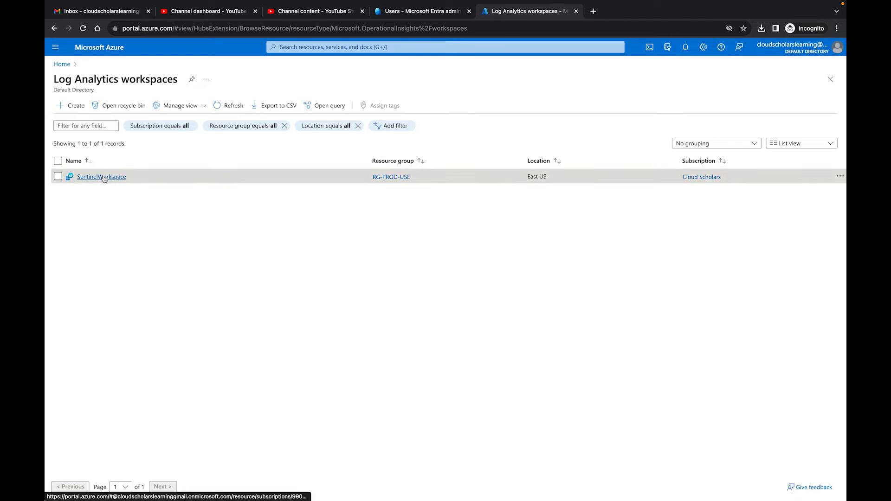
# Start a new role assignment from SentinelWorkspace's Access control (IAM) page.
pyautogui.click(101, 177)
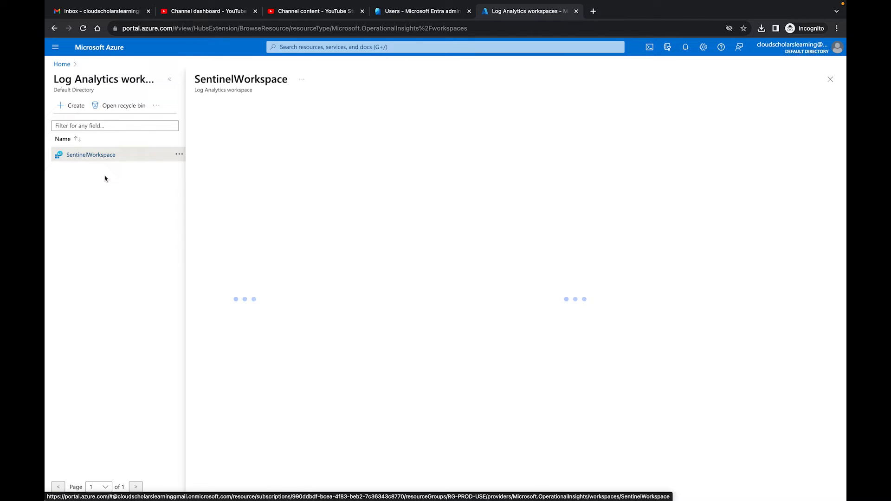
pyautogui.click(91, 154)
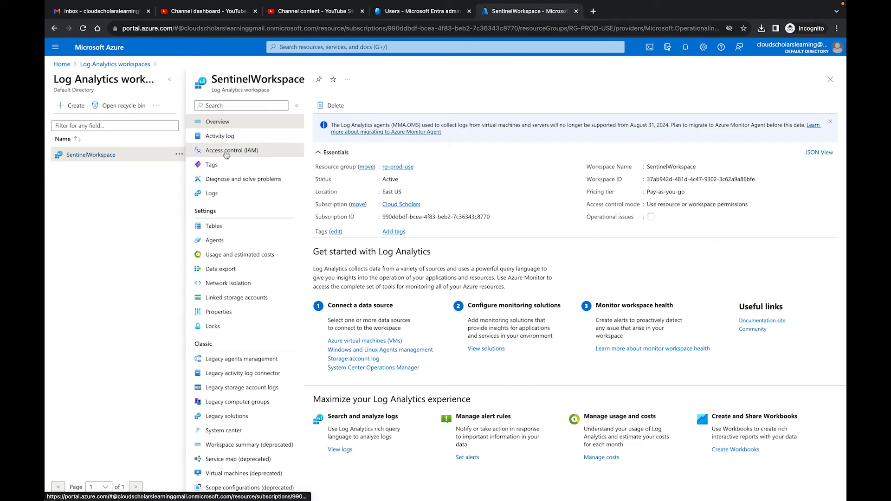
pyautogui.click(231, 149)
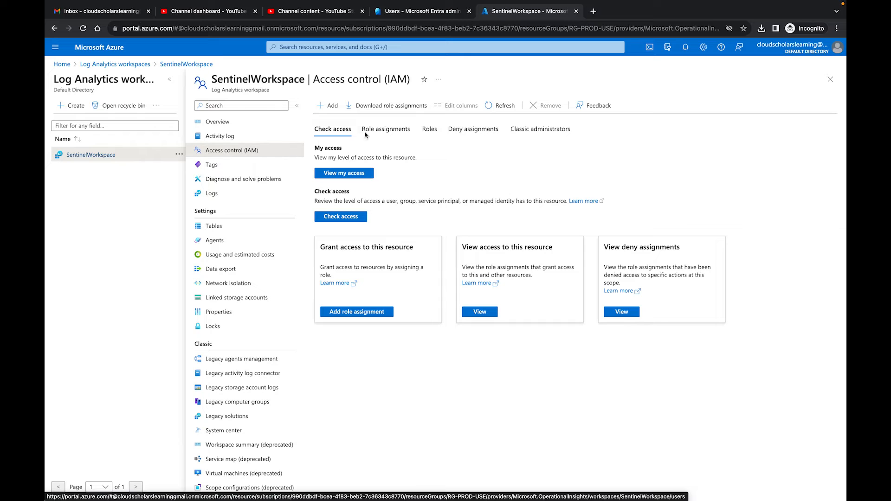
pyautogui.click(327, 105)
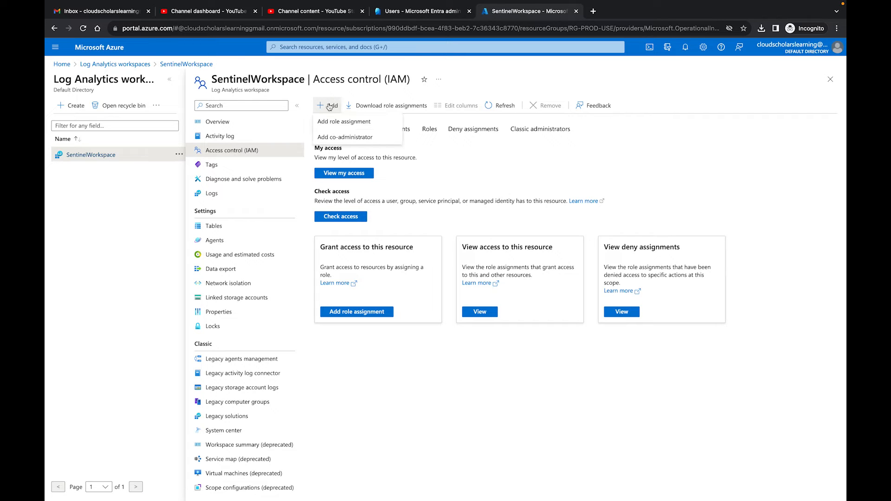
pyautogui.click(343, 121)
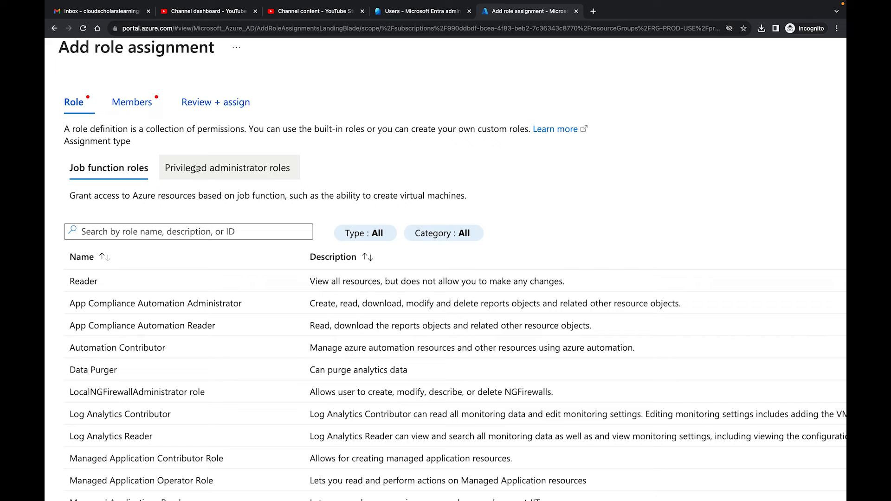
# Browse the Privileged administrator roles and select Role Based Access Control Administrator (Preview).
pyautogui.click(228, 168)
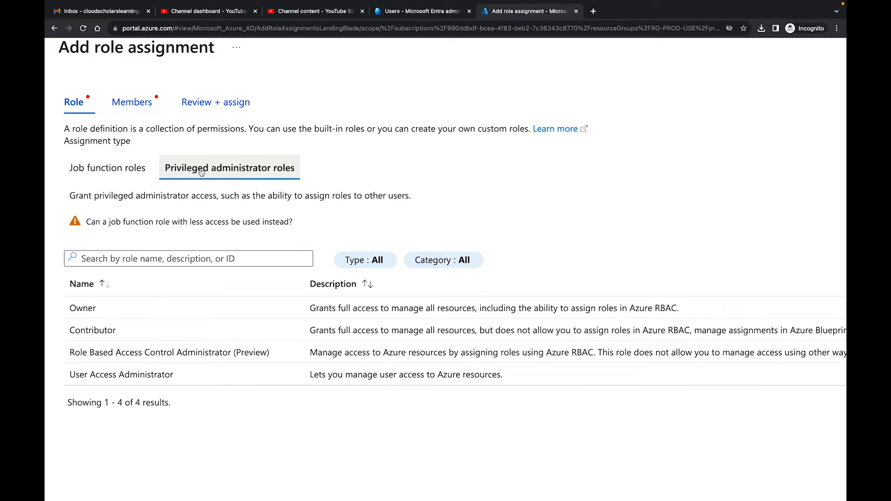
pyautogui.moveTo(131, 102)
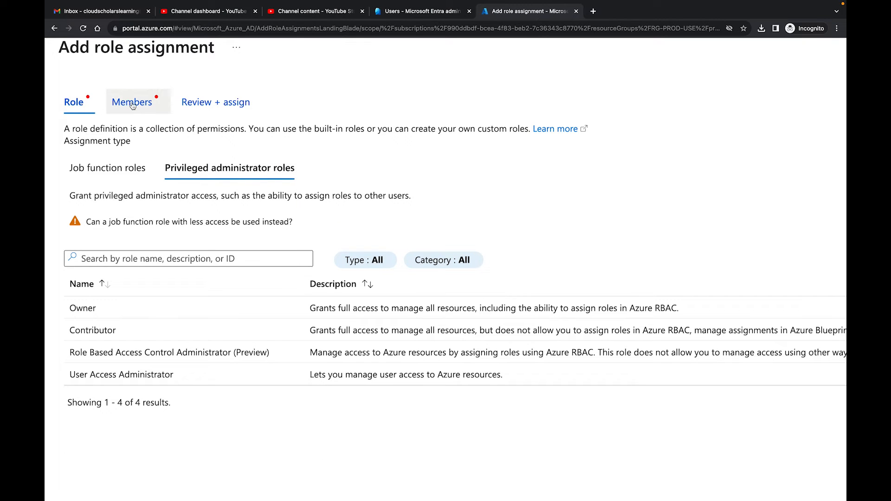
pyautogui.moveTo(220, 108)
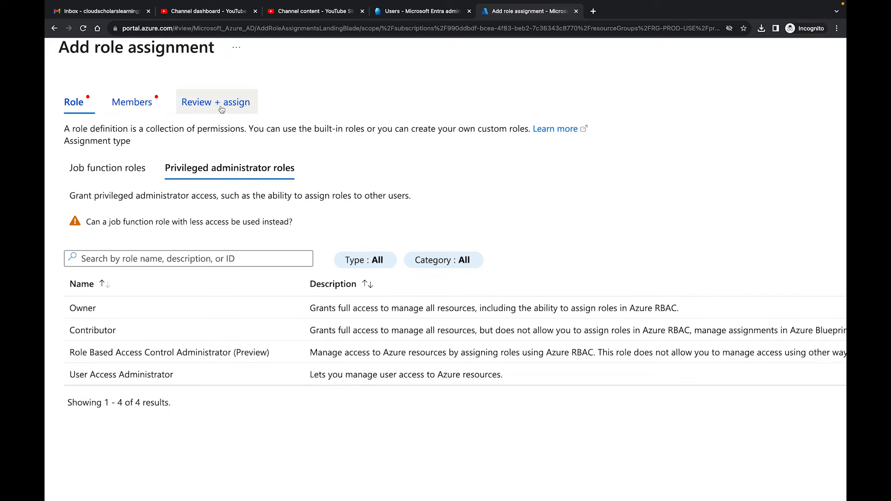
pyautogui.moveTo(192, 324)
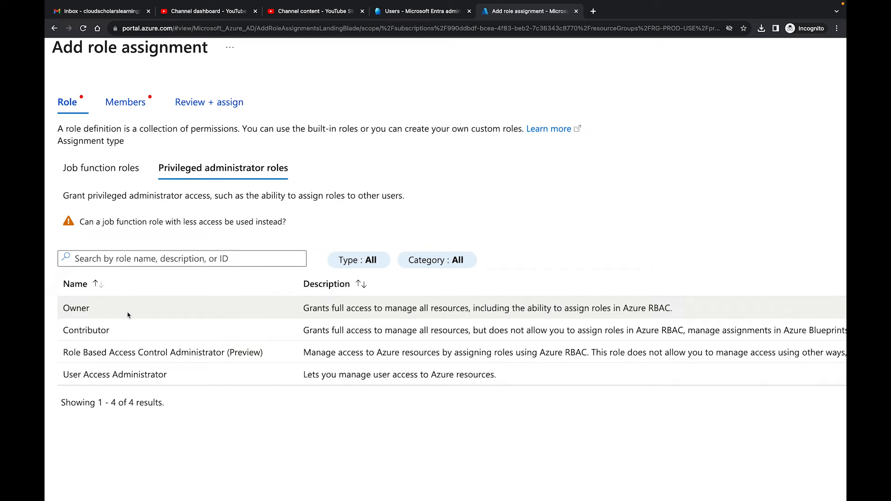
pyautogui.moveTo(417, 317)
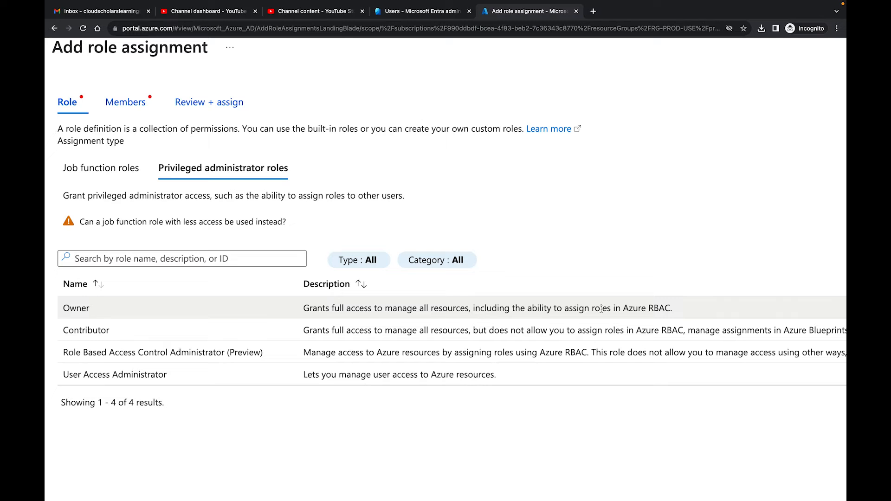
pyautogui.scroll(-3)
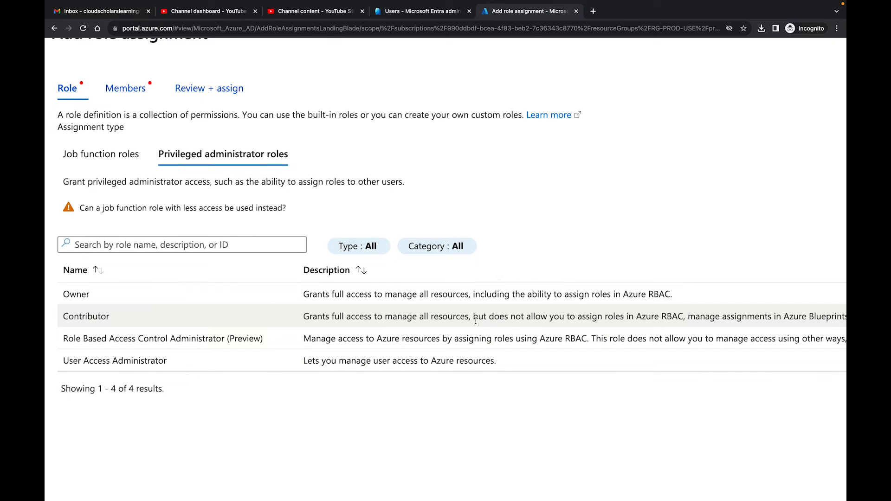
pyautogui.hscroll(3)
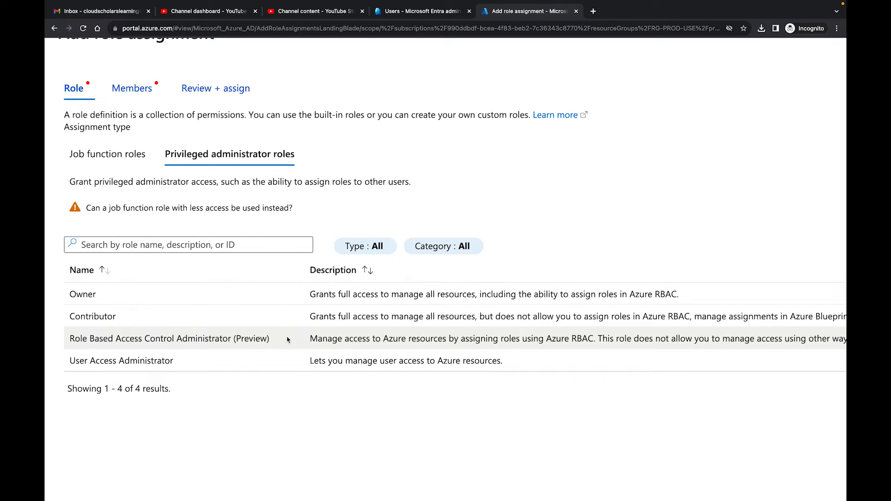
pyautogui.moveTo(477, 344)
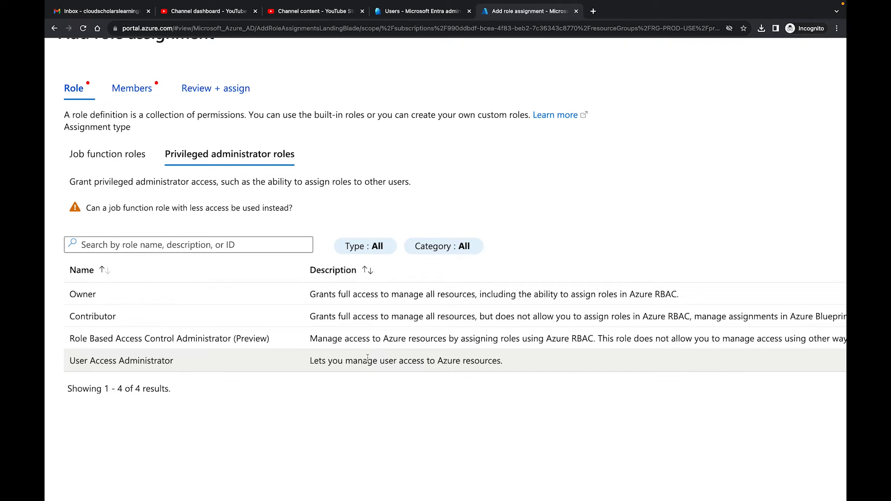
pyautogui.scroll(3)
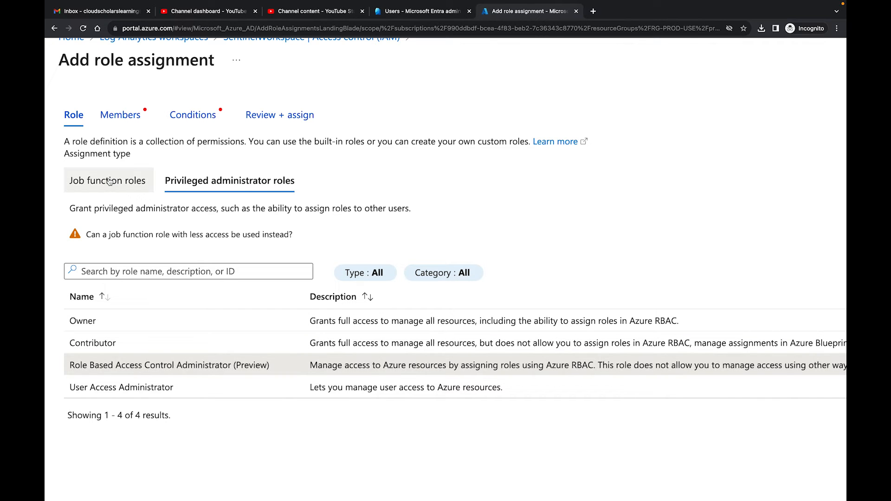
pyautogui.click(108, 180)
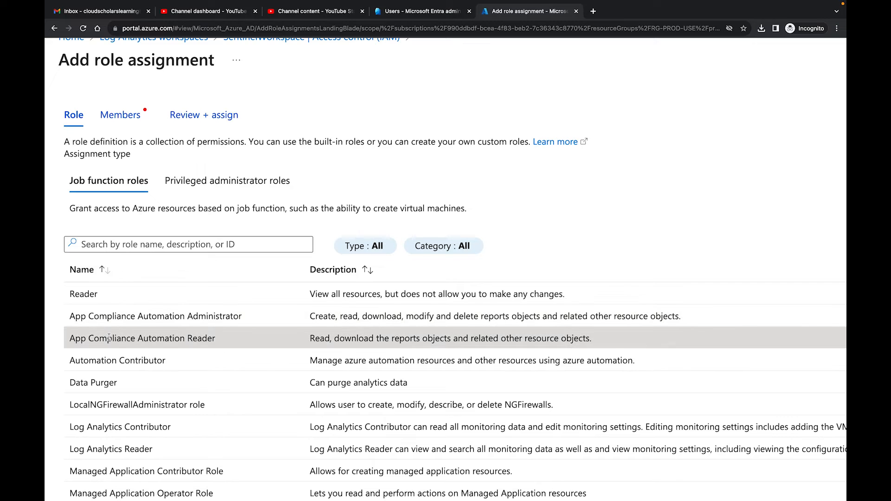
pyautogui.moveTo(226, 180)
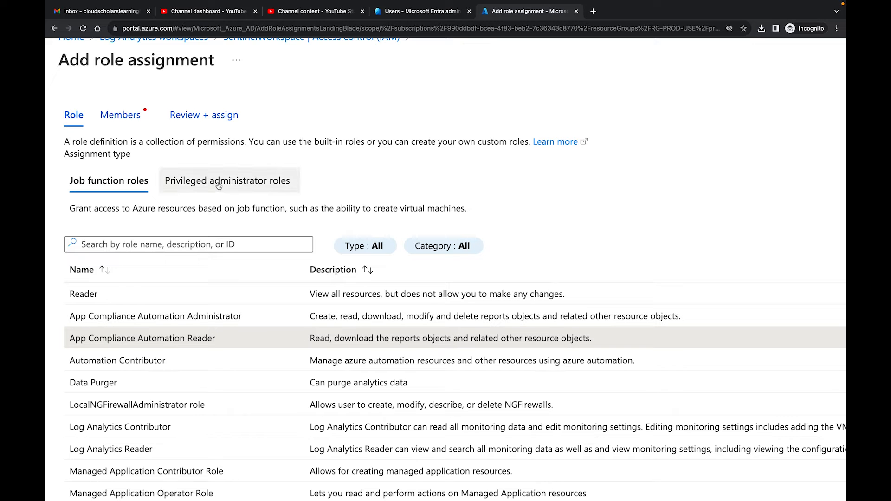
pyautogui.click(227, 181)
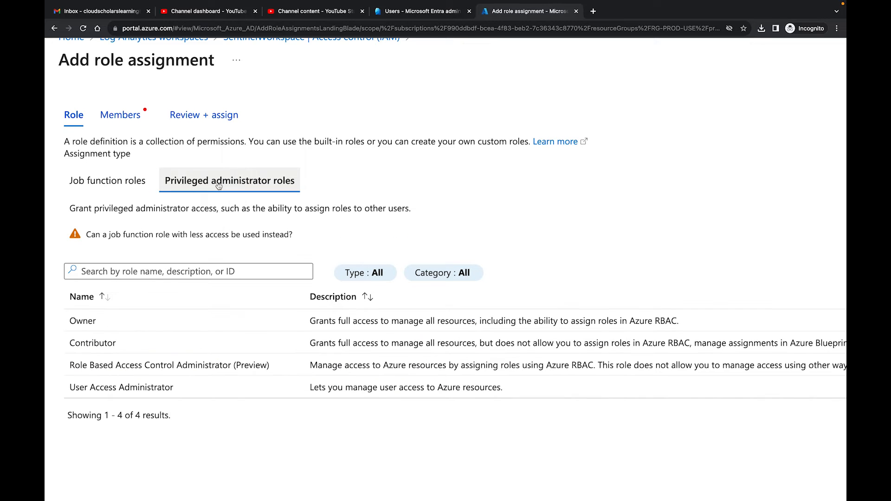
pyautogui.moveTo(279, 365)
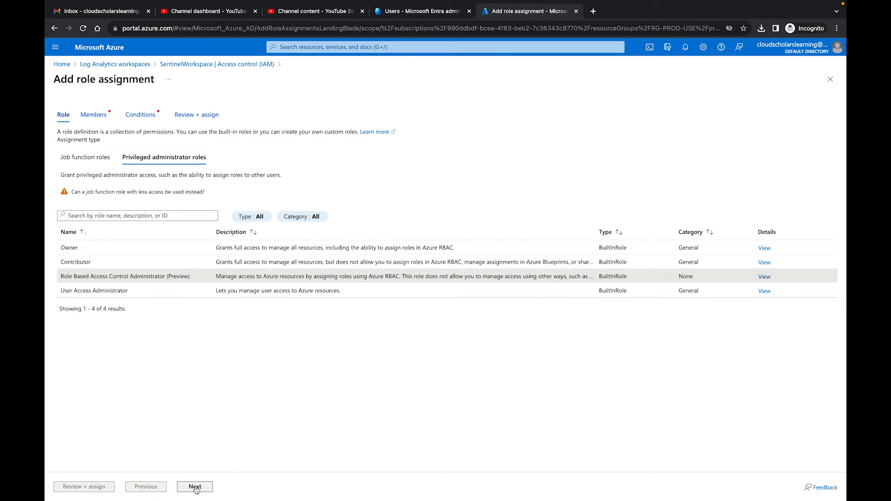
# Search members for 'test' and add TestUser1 as the assignee.
pyautogui.click(194, 486)
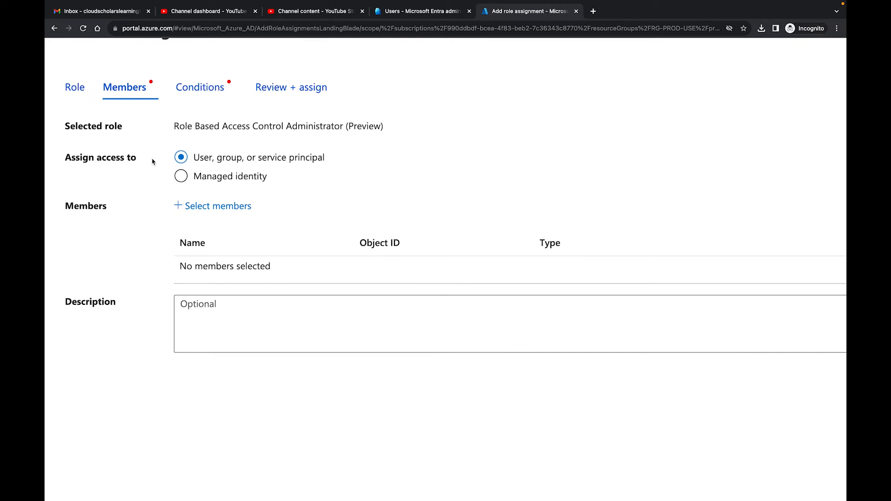
pyautogui.moveTo(218, 205)
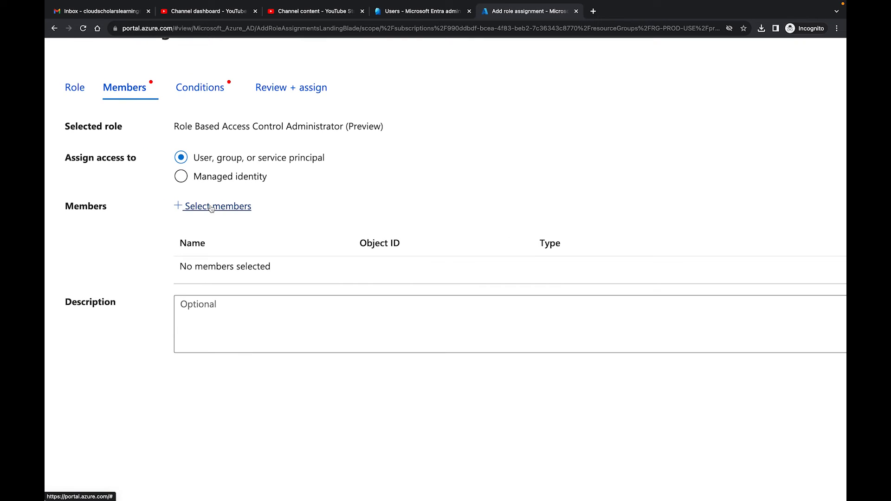
pyautogui.click(218, 205)
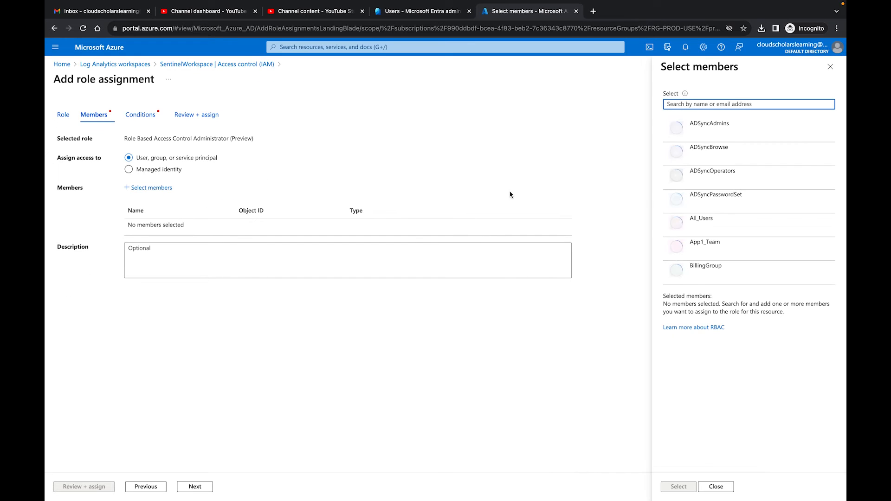
pyautogui.moveTo(709, 241)
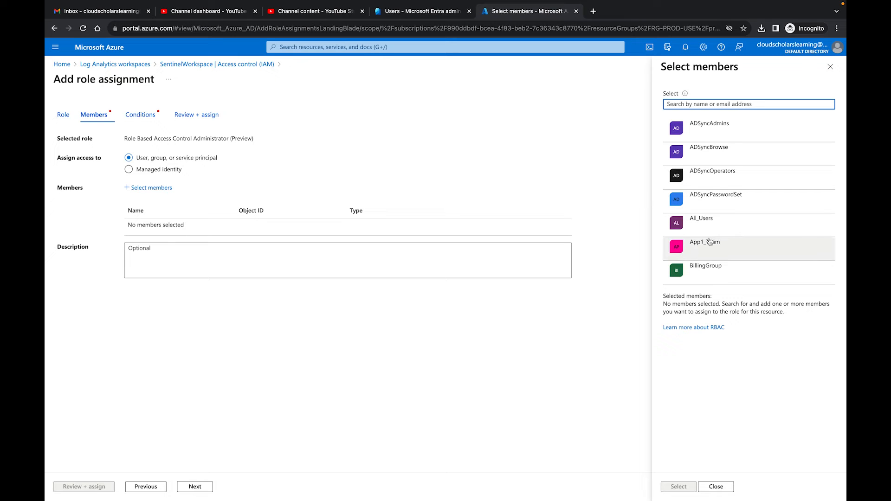
pyautogui.write('test')
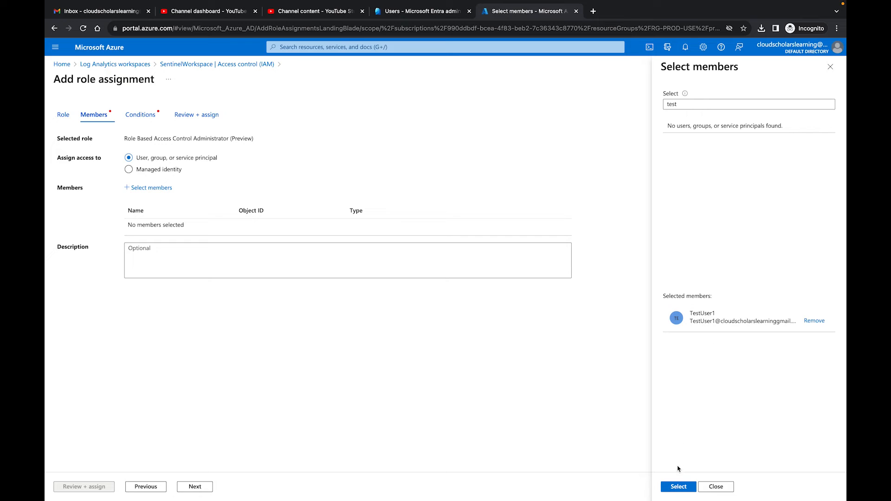
pyautogui.click(677, 486)
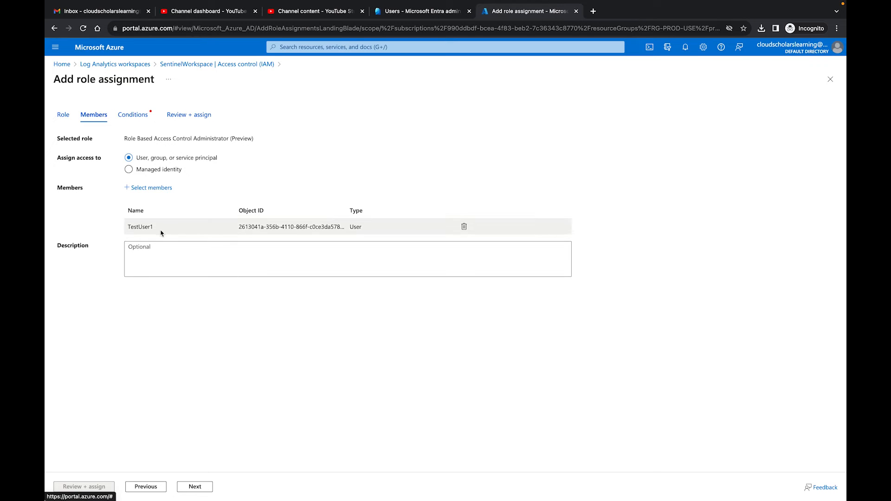
pyautogui.moveTo(224, 428)
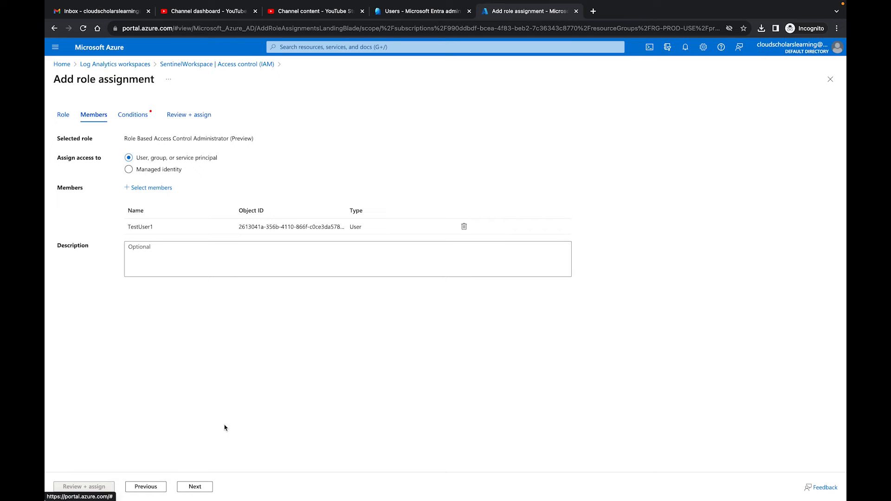
# Keep Constrained (recommended) delegation and begin adding a condition.
pyautogui.click(132, 114)
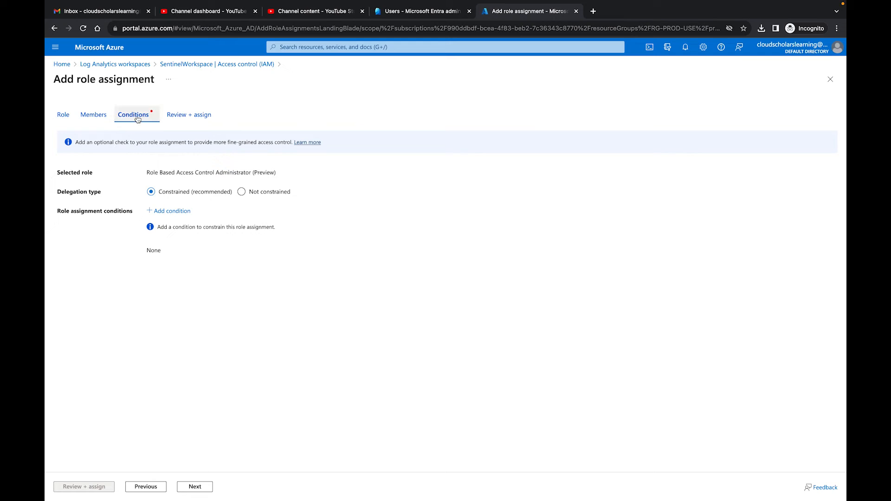
pyautogui.moveTo(112, 184)
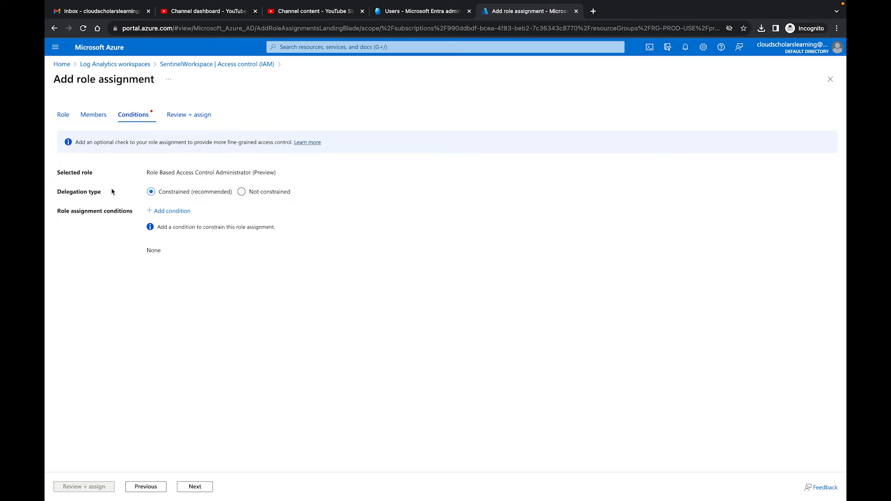
pyautogui.moveTo(218, 200)
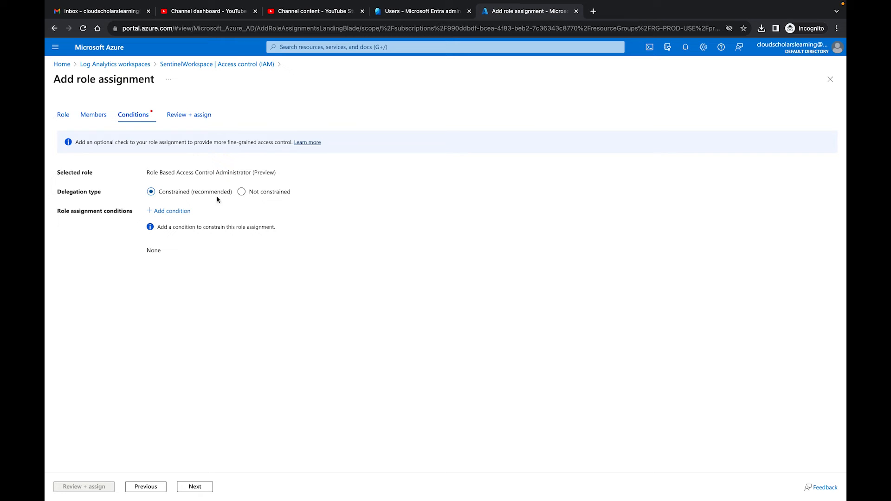
pyautogui.moveTo(168, 218)
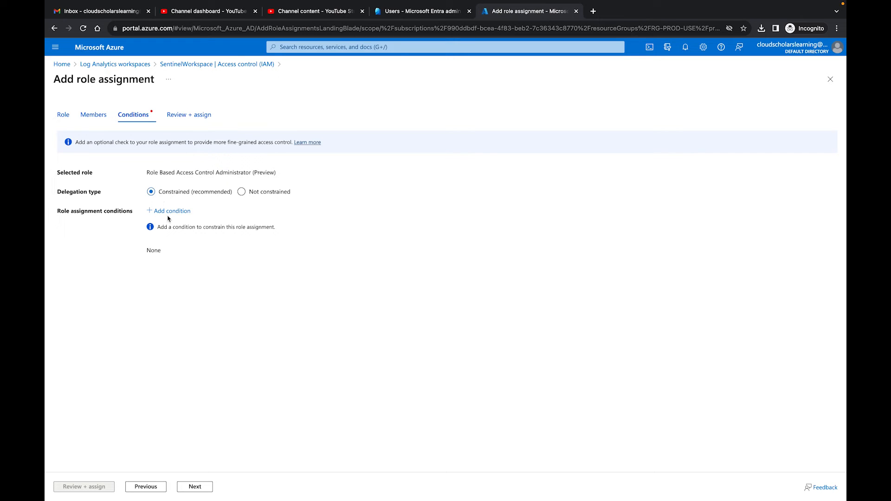
pyautogui.click(171, 210)
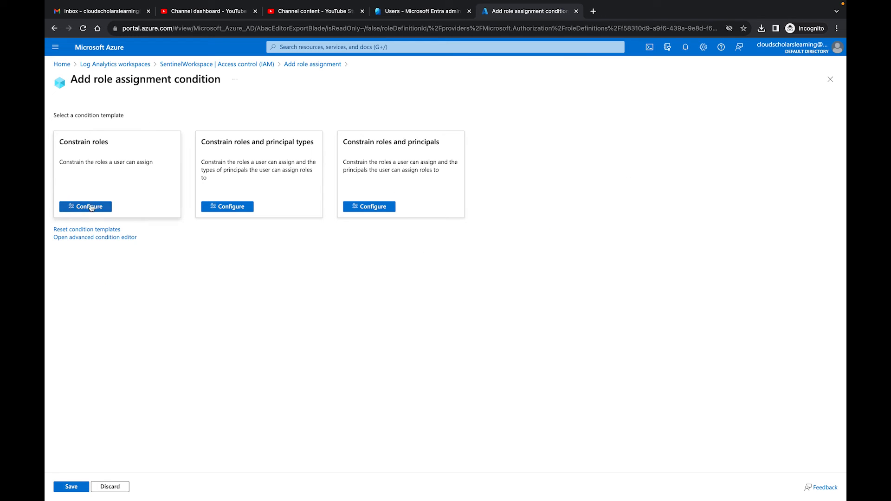
# Preview each condition template, settling on Constrain roles and principal types.
pyautogui.click(86, 206)
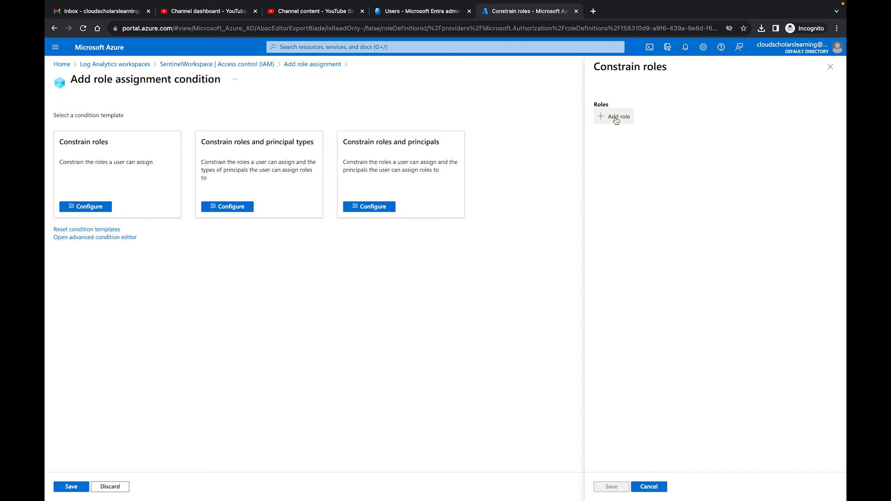
pyautogui.moveTo(218, 149)
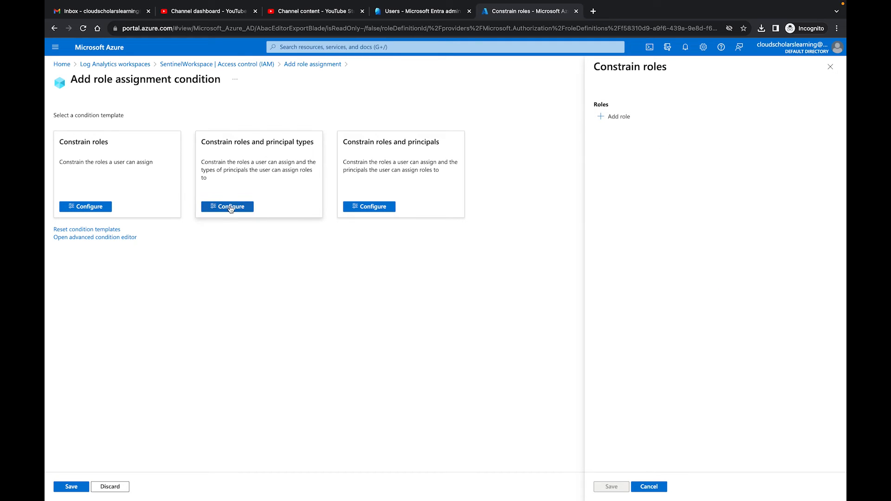
pyautogui.click(226, 206)
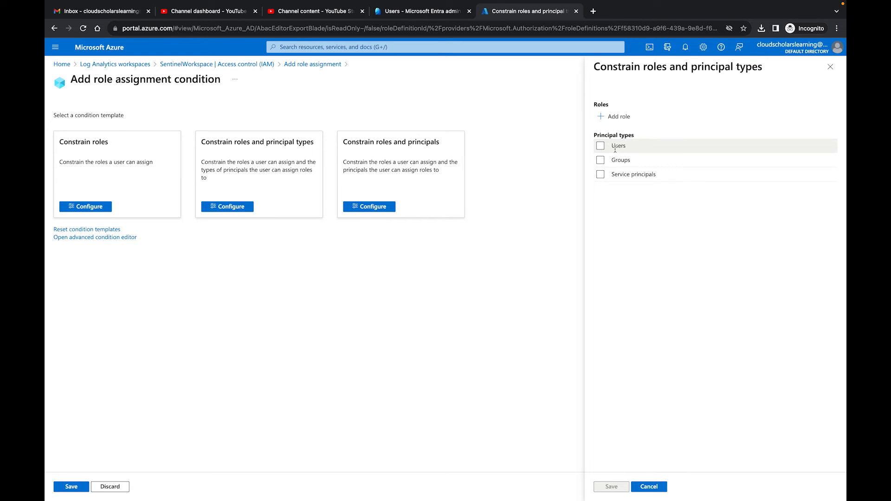
pyautogui.moveTo(625, 174)
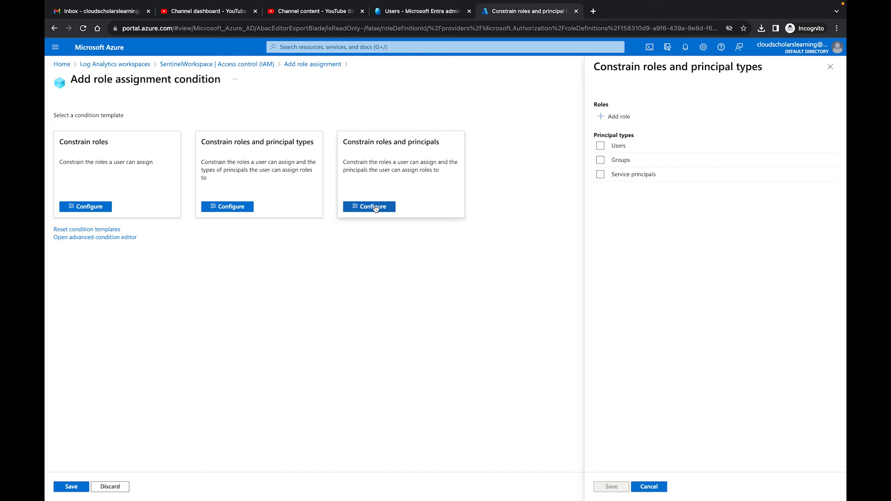
pyautogui.click(369, 206)
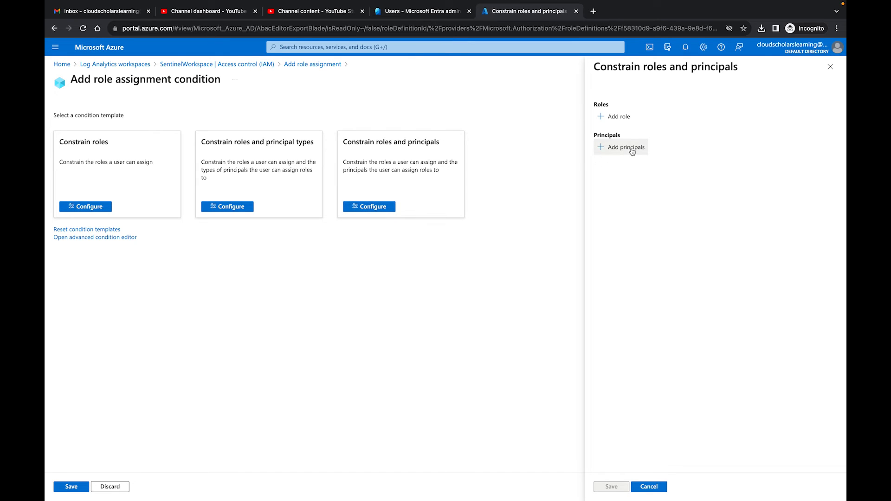
pyautogui.moveTo(229, 206)
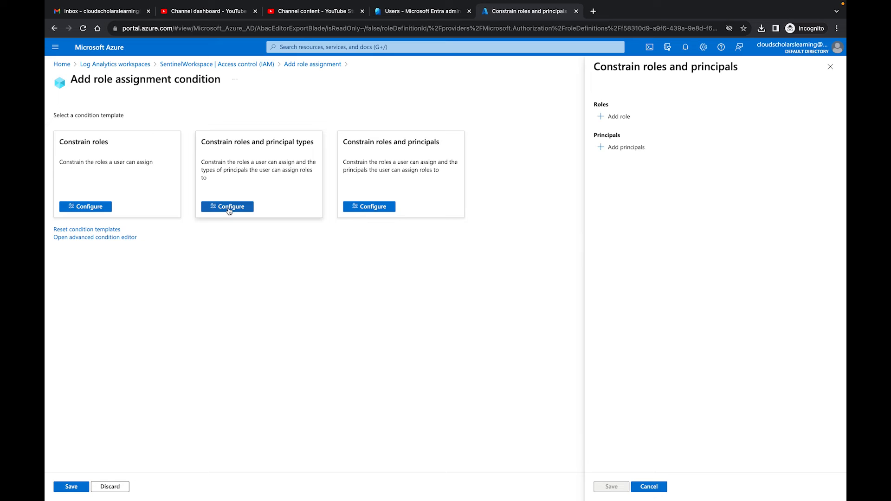
pyautogui.click(227, 206)
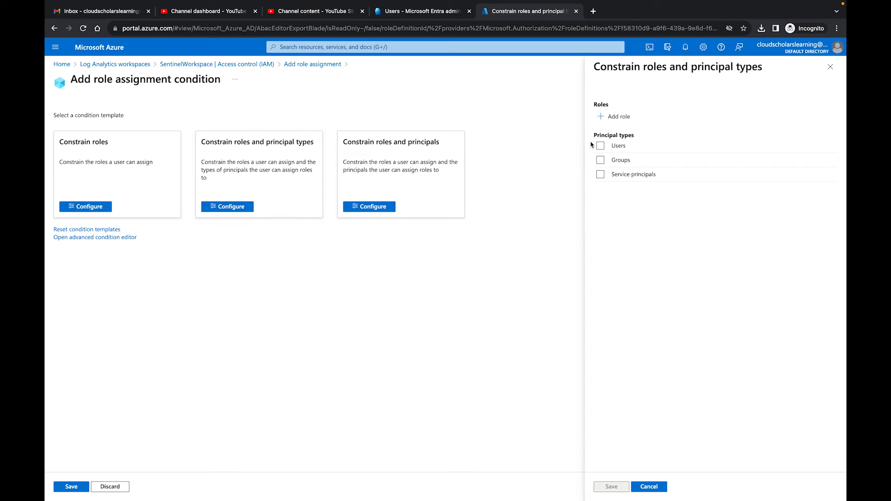
# Search 'log ana' and allow Log Analytics Reader and Log Analytics Contributor roles.
pyautogui.click(613, 117)
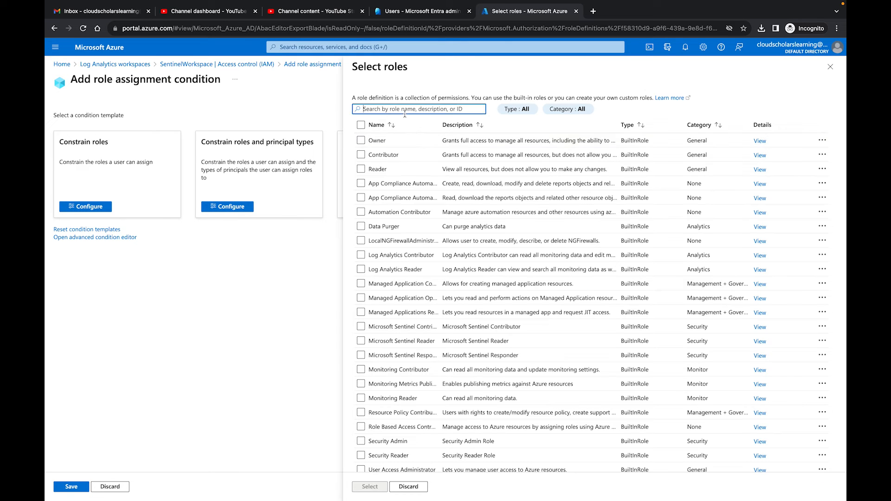
pyautogui.click(418, 109)
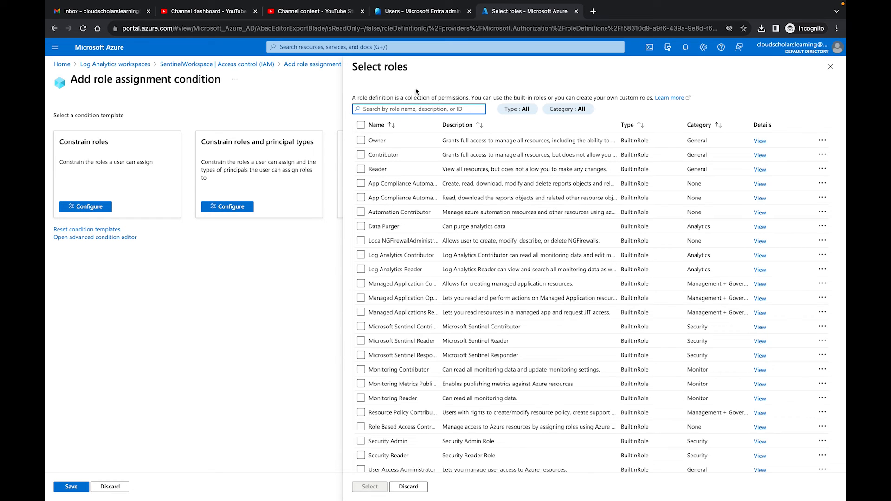
pyautogui.write('log ana')
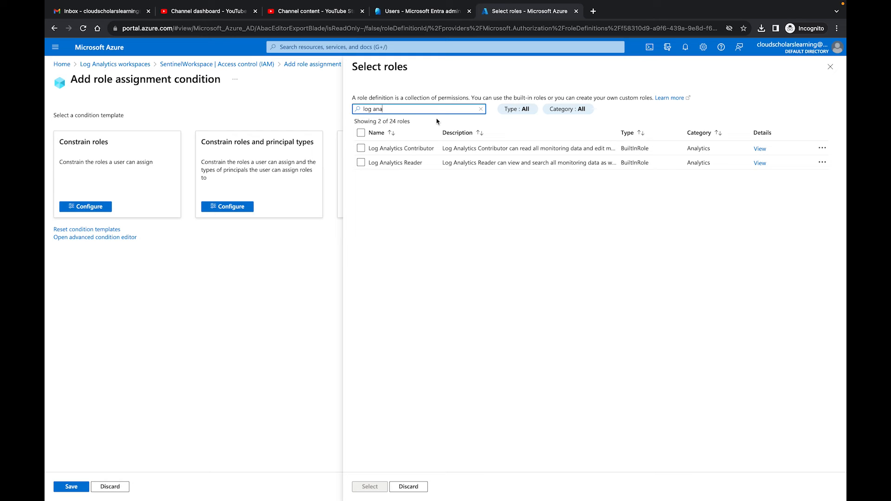
pyautogui.moveTo(363, 148)
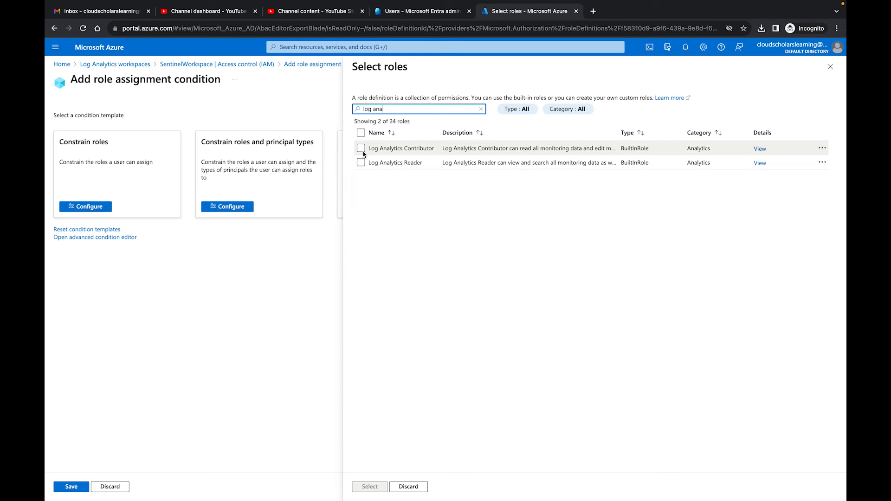
pyautogui.click(361, 163)
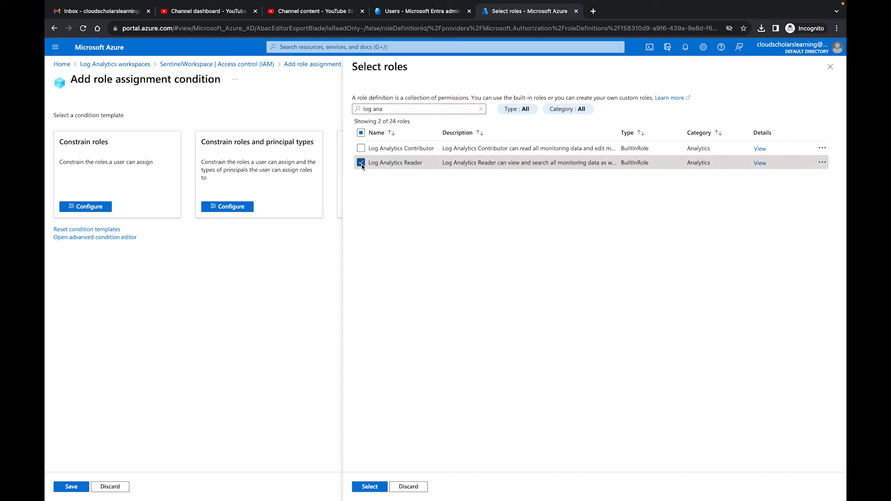
pyautogui.click(361, 148)
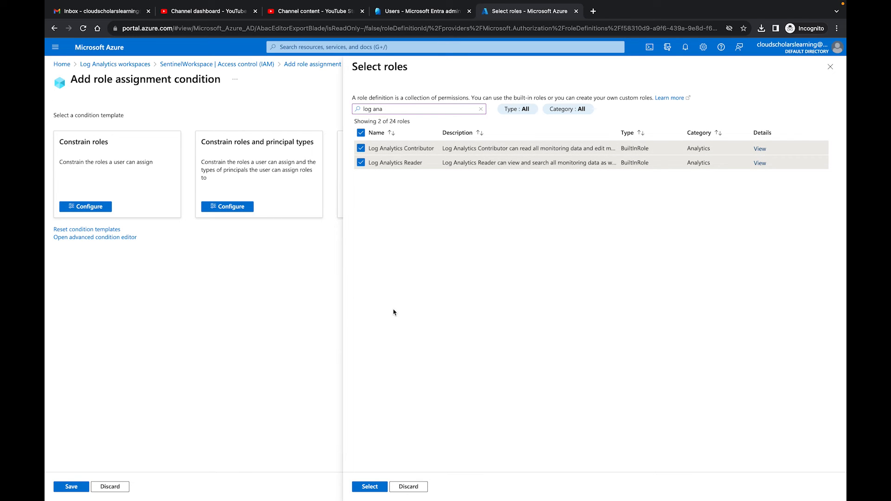
pyautogui.click(369, 486)
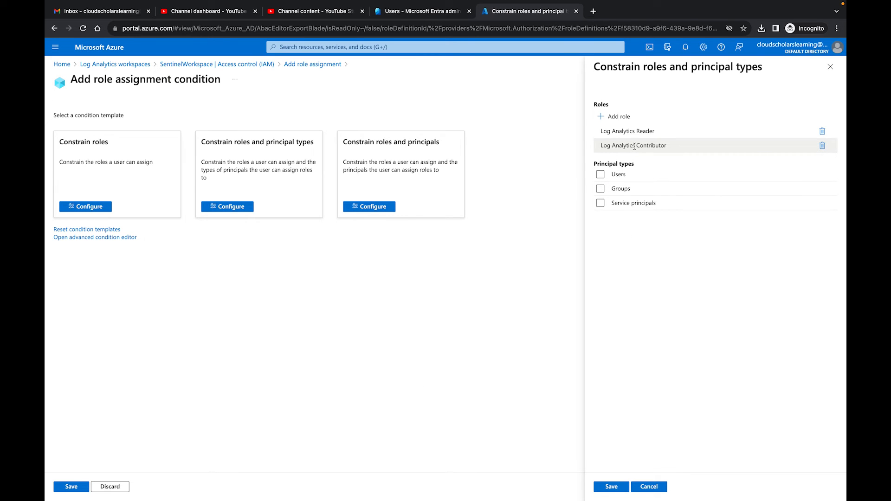
pyautogui.moveTo(625, 130)
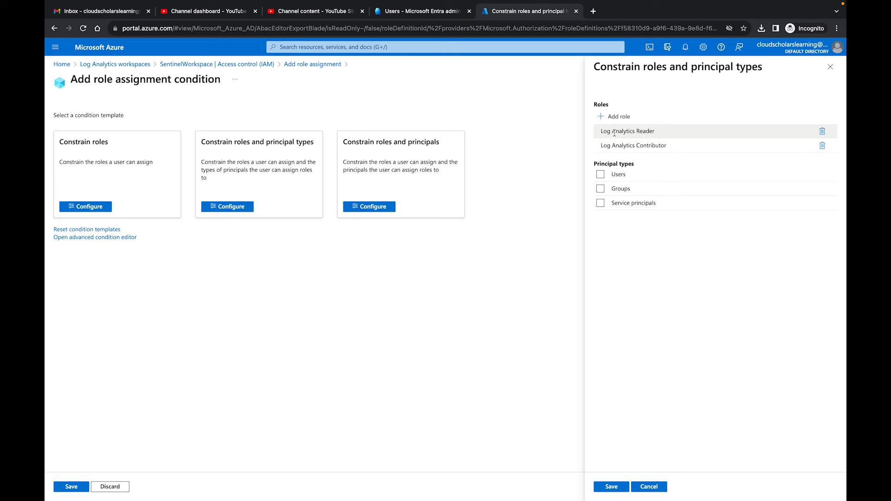
pyautogui.moveTo(616, 132)
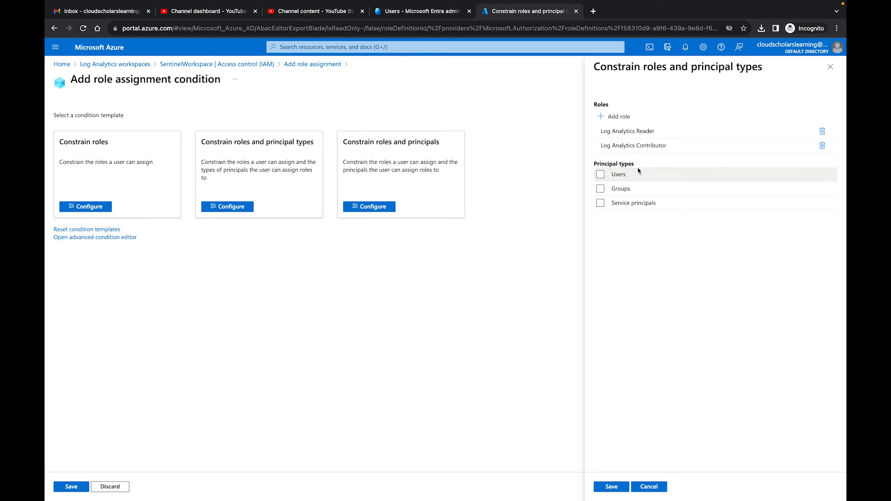
# Choose the allowed principal types, ending with Users checked, and save the template.
pyautogui.click(600, 174)
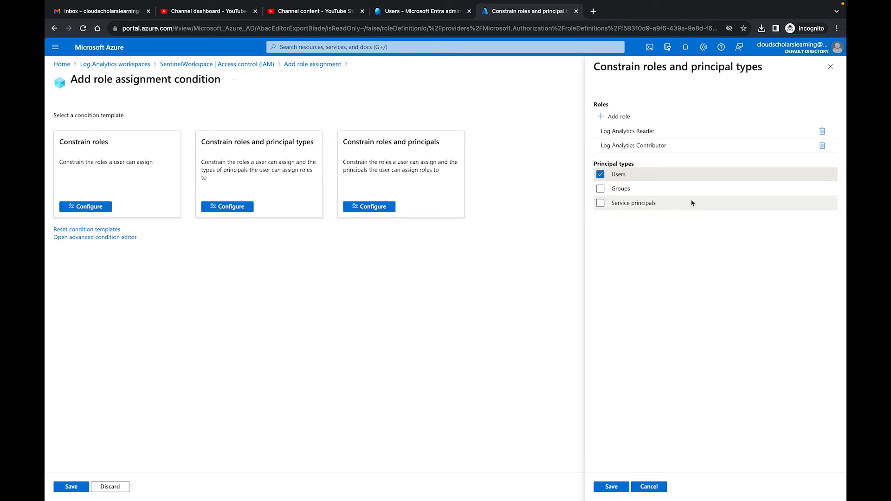
pyautogui.click(600, 188)
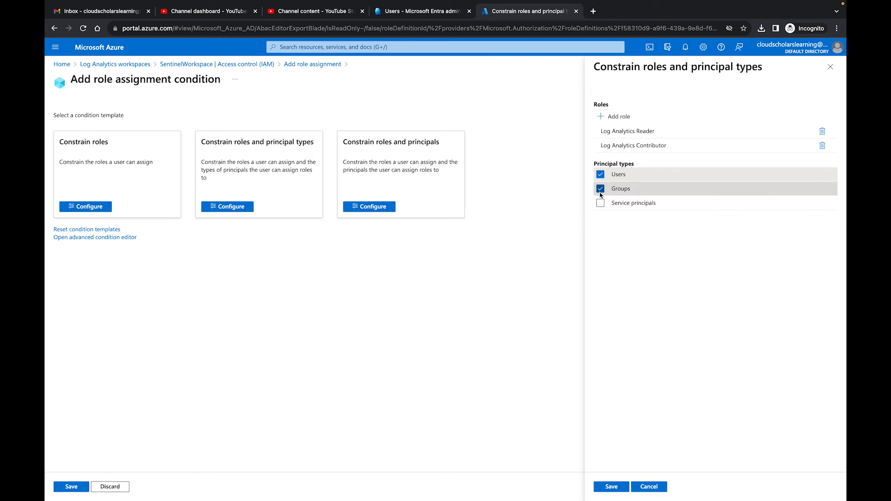
pyautogui.click(600, 188)
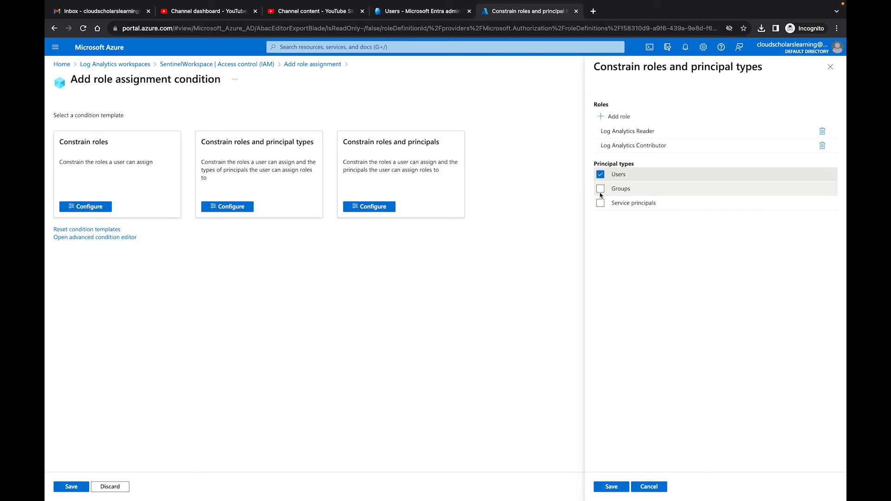
pyautogui.moveTo(601, 206)
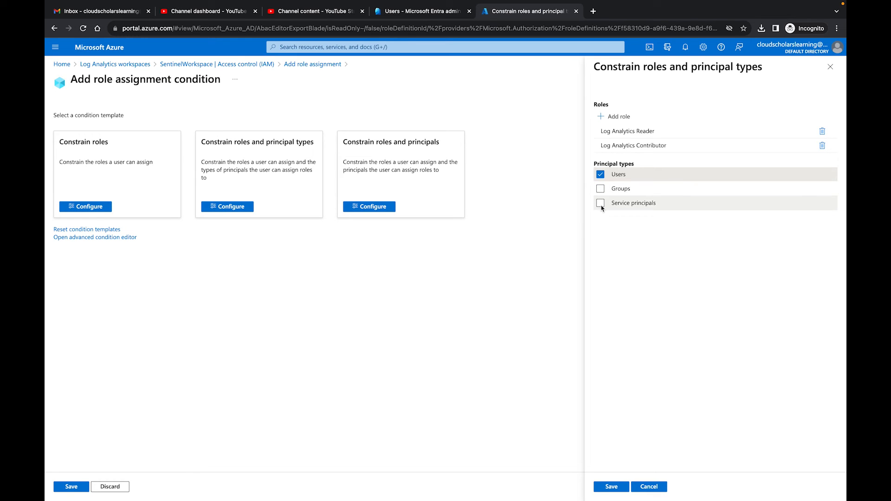
pyautogui.click(600, 203)
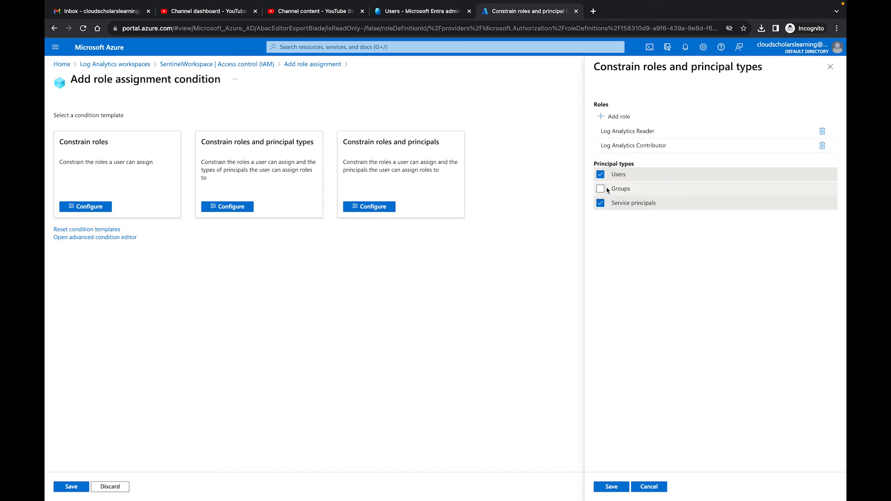
pyautogui.click(600, 188)
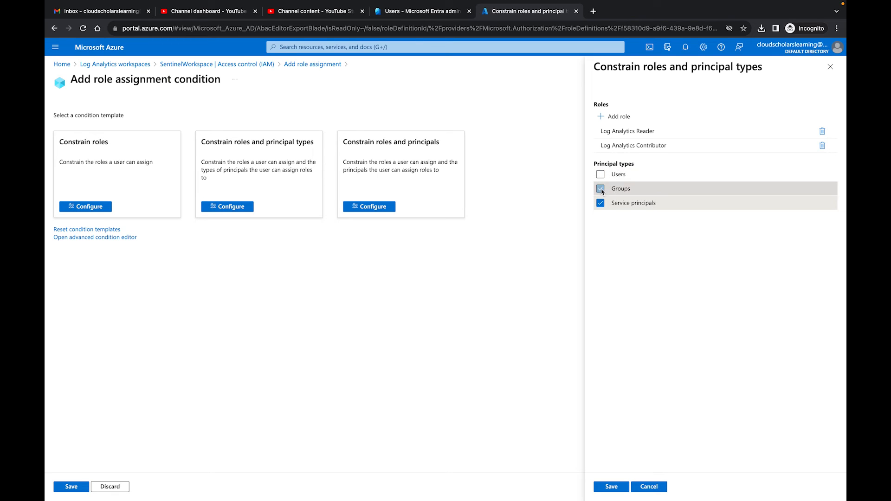
pyautogui.click(600, 203)
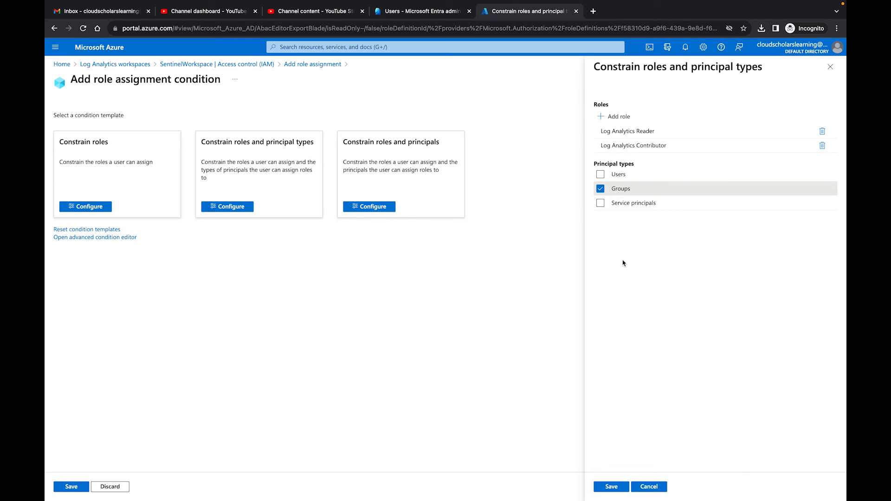
pyautogui.click(600, 175)
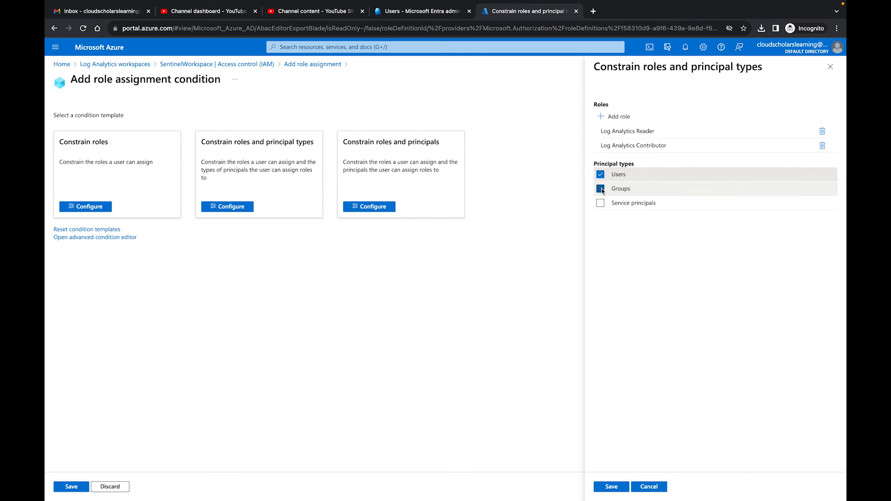
pyautogui.click(610, 486)
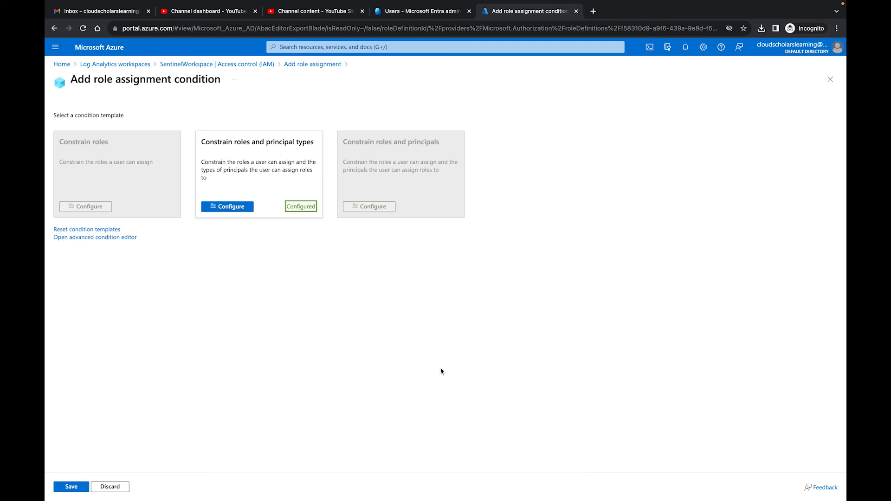
# Save the condition and go to the Review + assign summary.
pyautogui.click(71, 487)
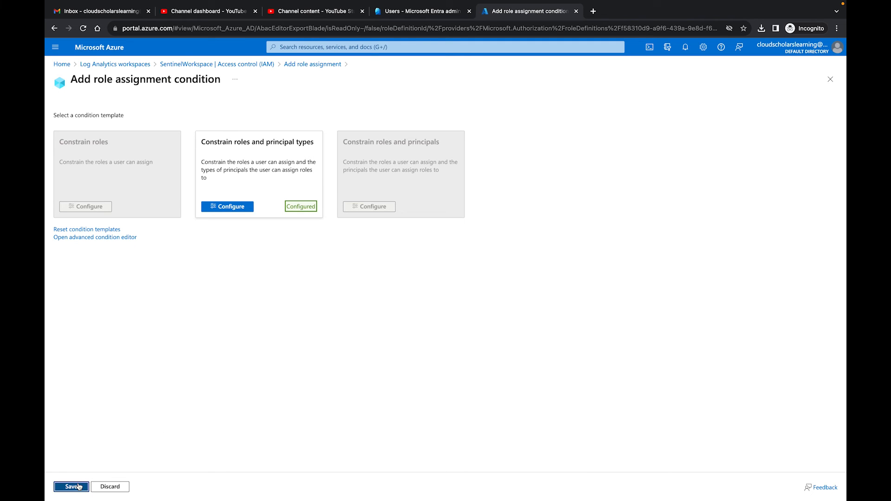
pyautogui.click(70, 486)
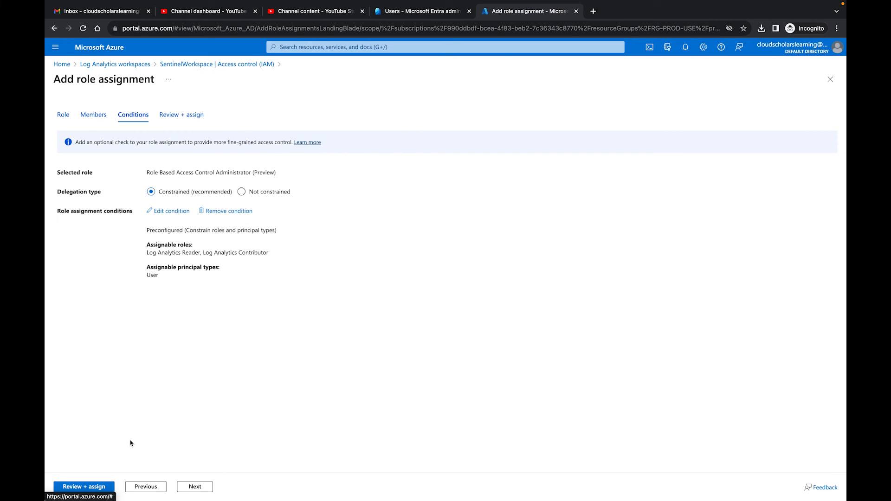
pyautogui.click(194, 487)
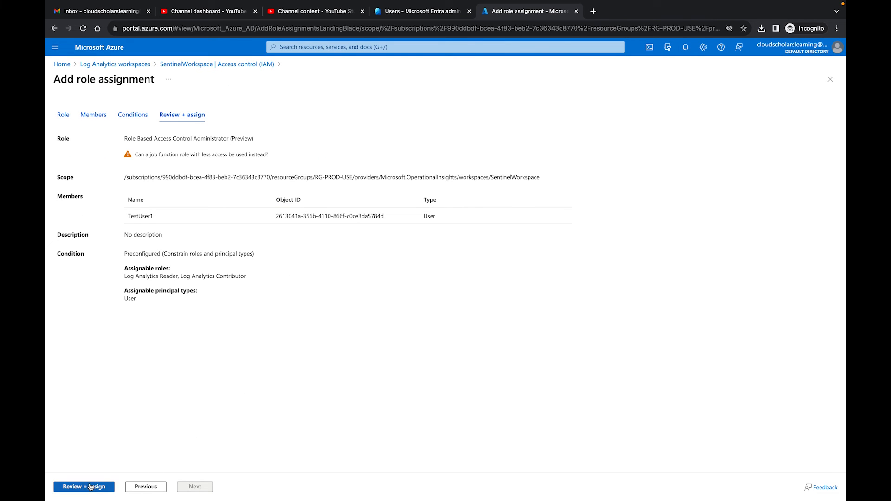
# Create the role assignment for TestUser1 and dismiss the confirmation notification.
pyautogui.click(84, 486)
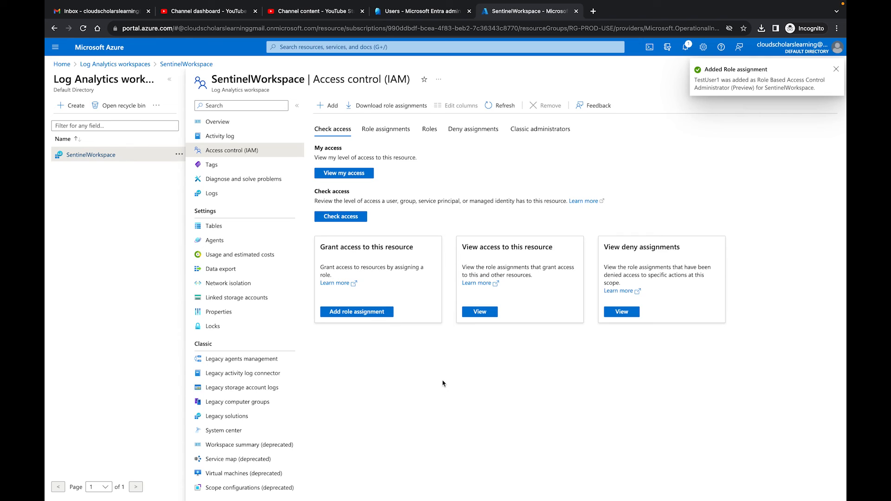
pyautogui.click(836, 68)
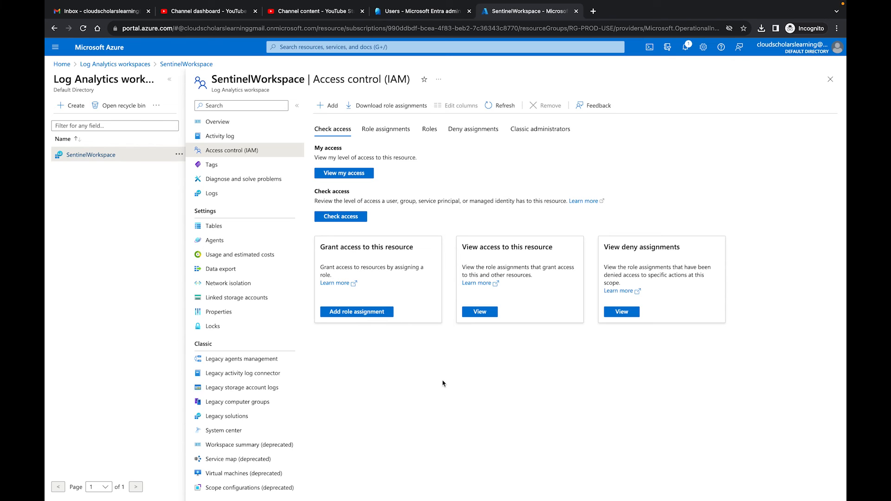